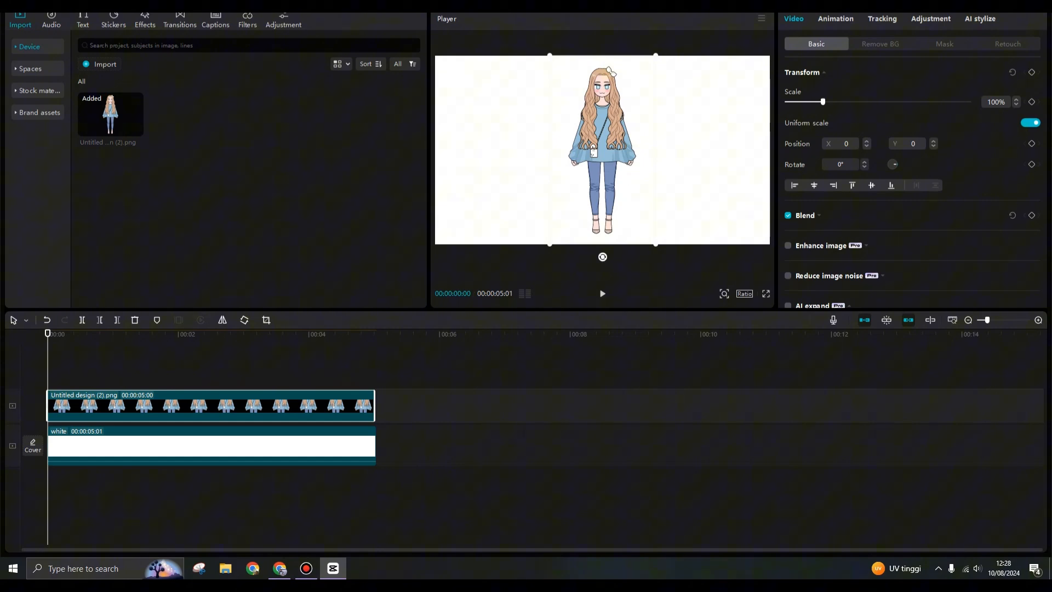
Select the girl image clip and add a position keyframe at 00:00:00:20 with Y -2100
left_click(201, 445)
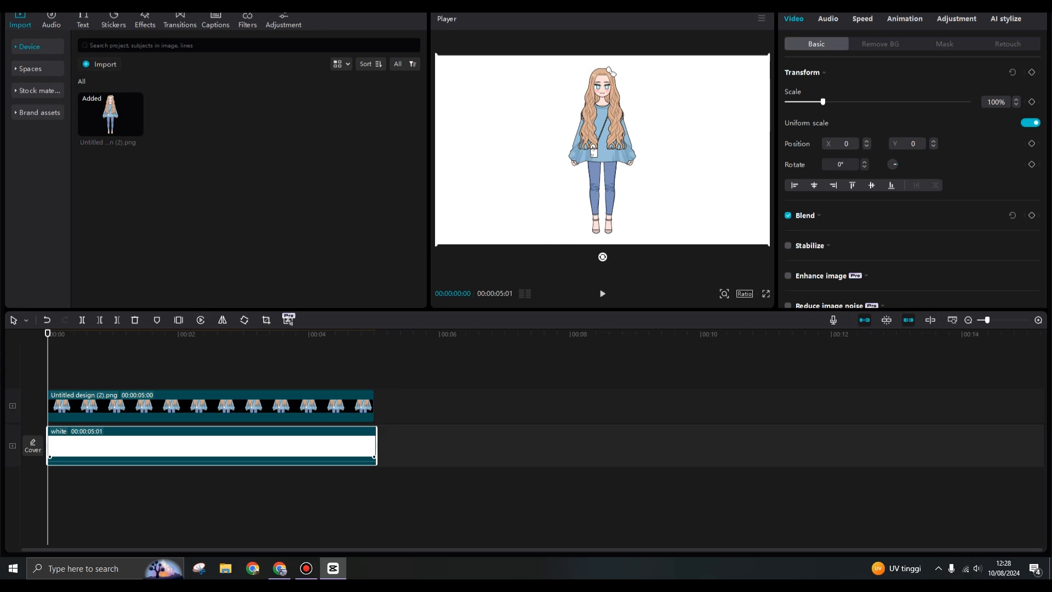
left_click(201, 406)
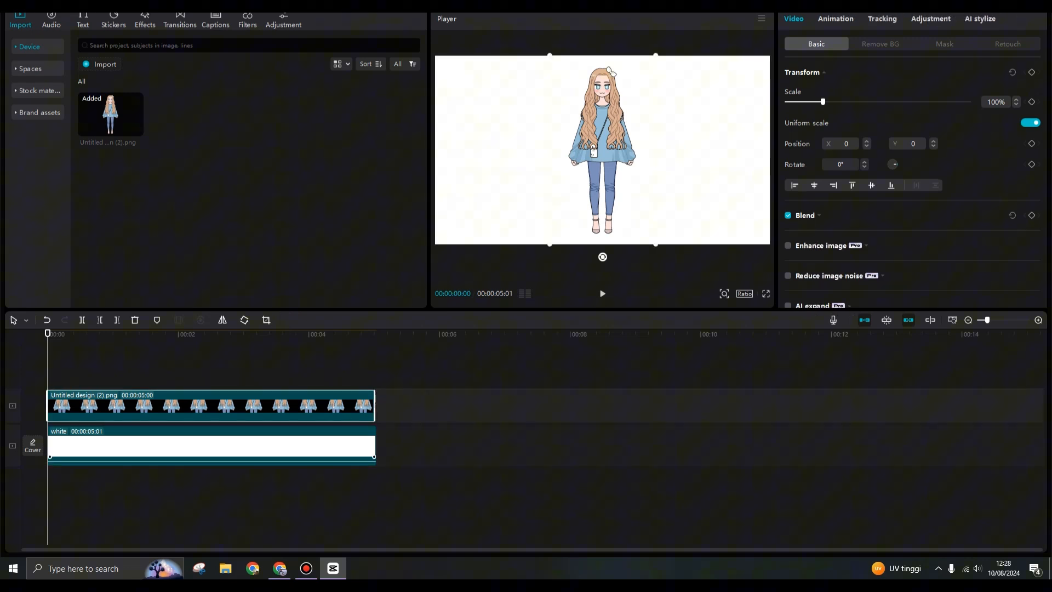
left_click(201, 444)
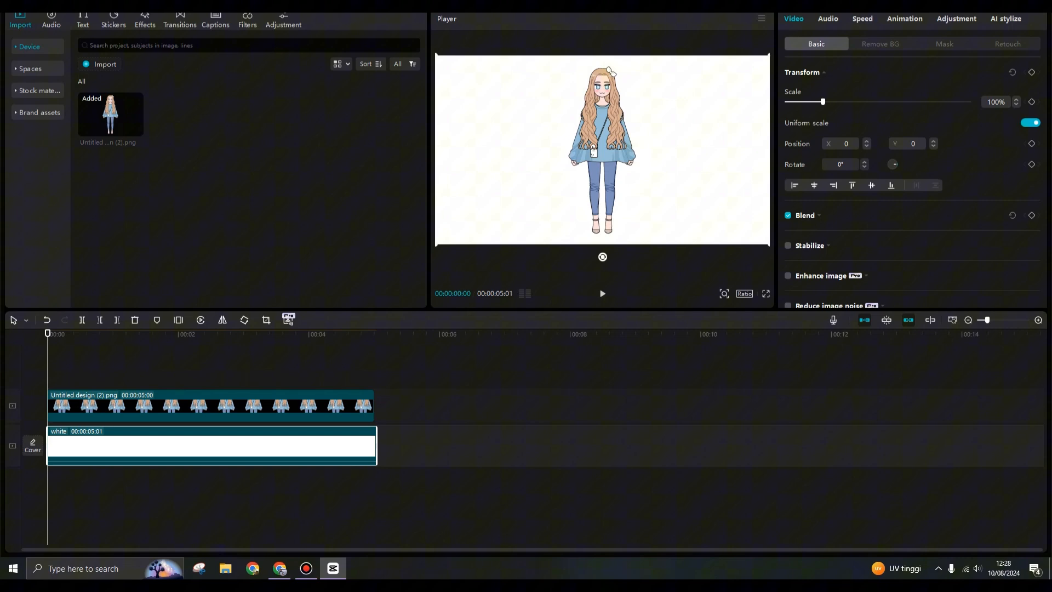
left_click(201, 406)
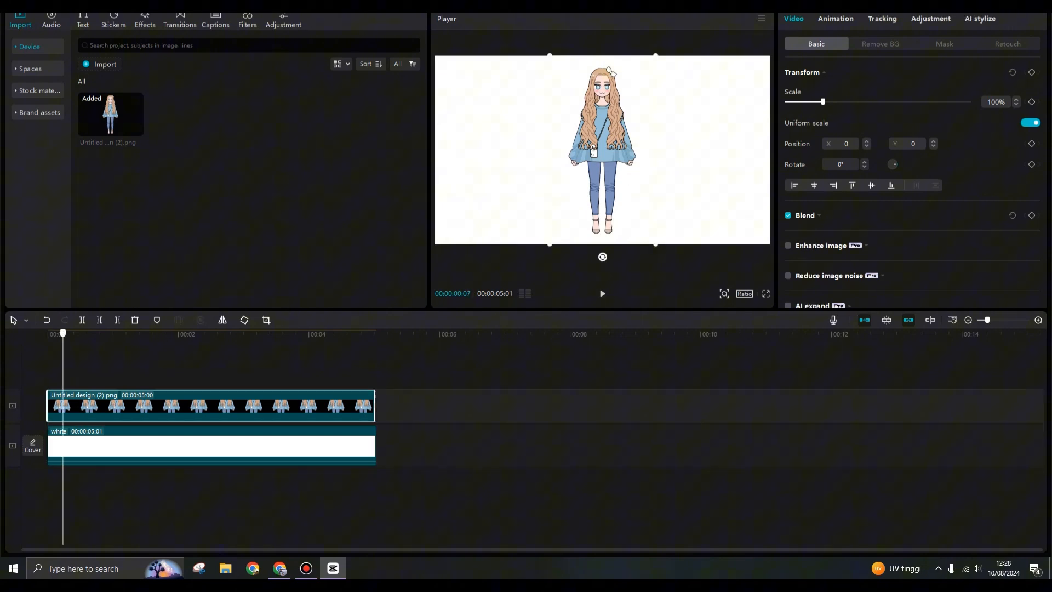
left_click(167, 334)
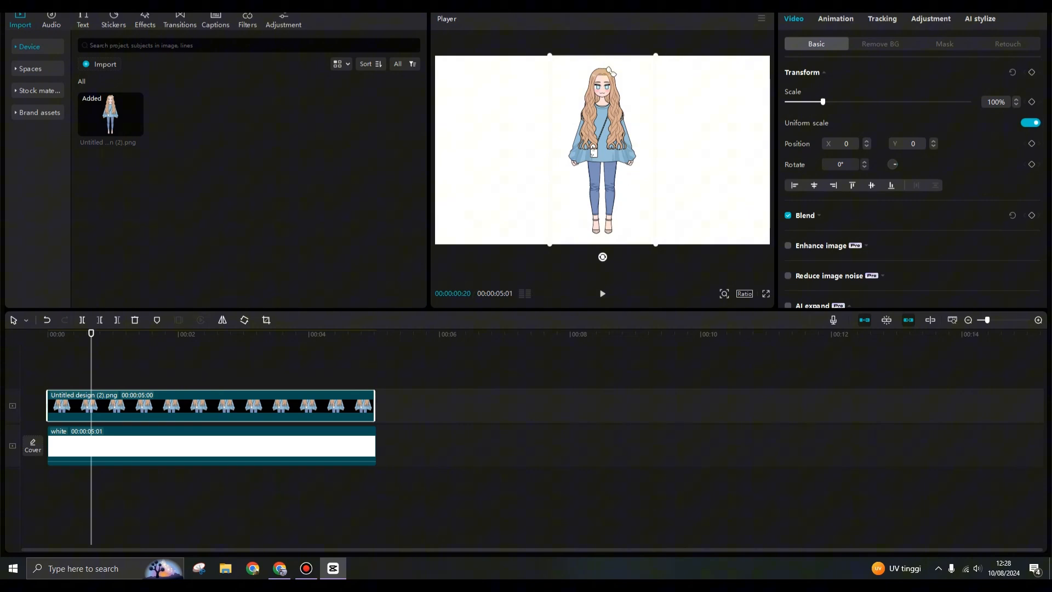
left_click(1031, 143)
type("-2100")
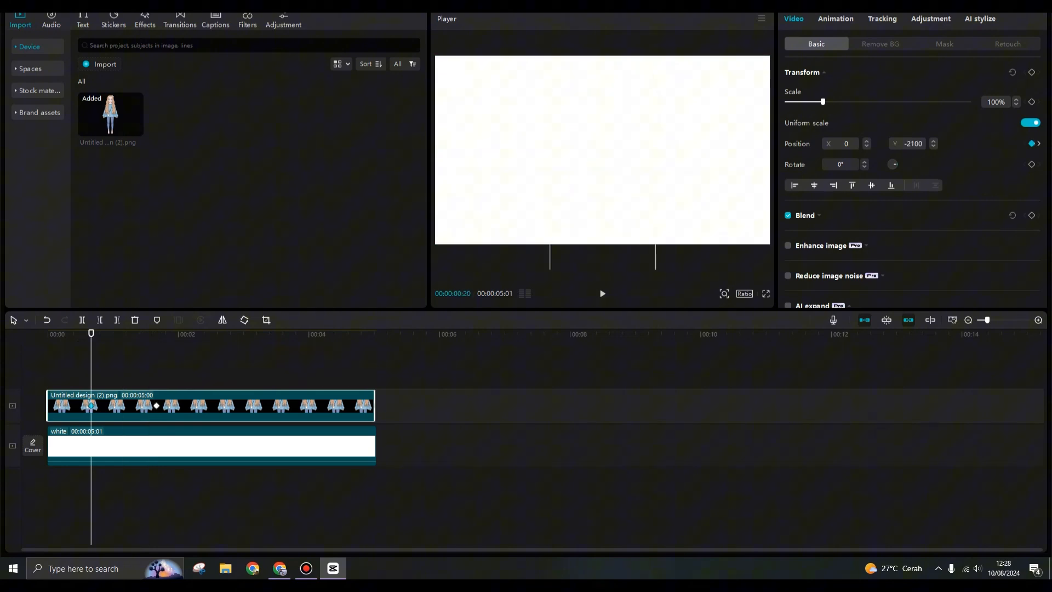
Open the girl image clip's context menu on the timeline
left_click(601, 293)
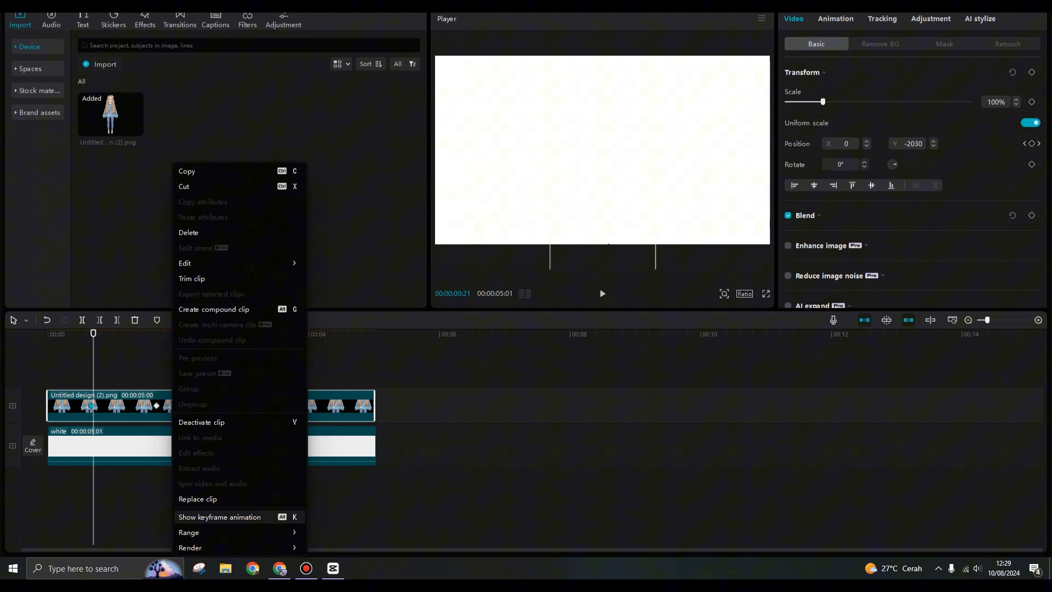
Choose Show keyframe animation to display the clip's Transform X and Y lanes
left_click(219, 517)
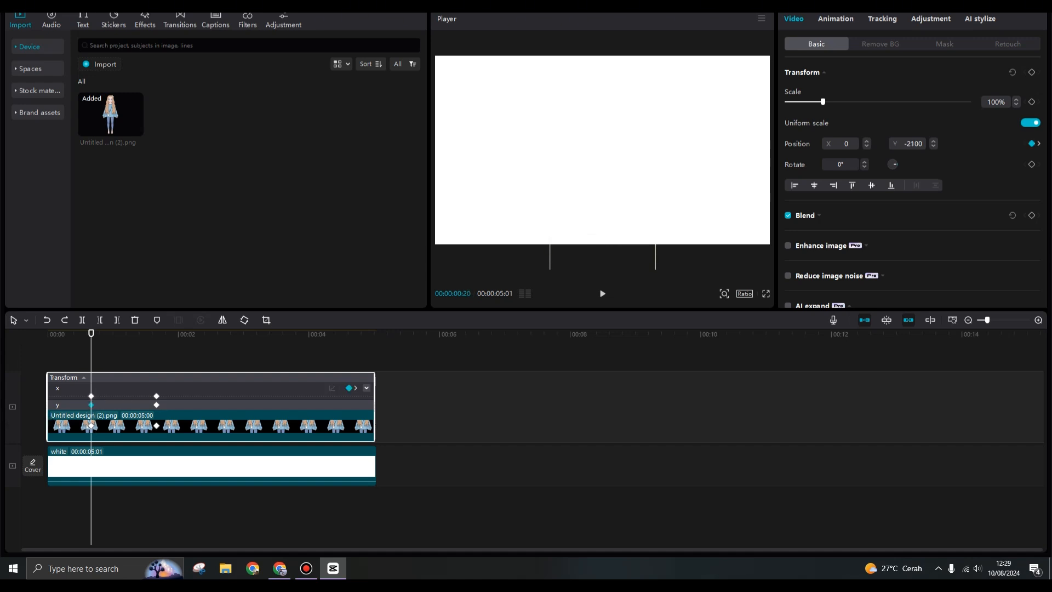
mouse_move(332, 388)
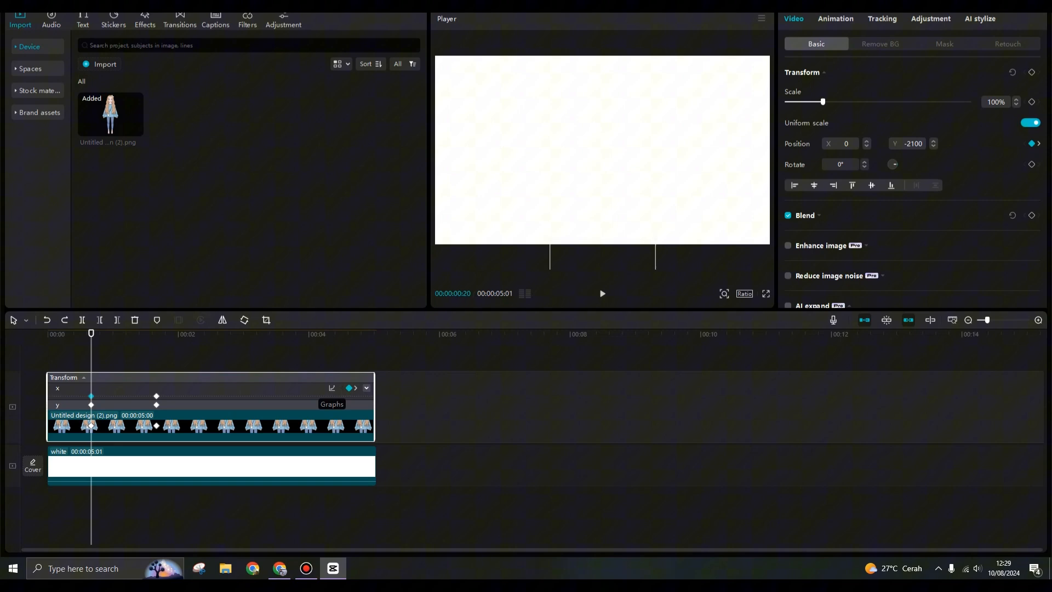
Apply the Ease In 1 graph preset to the girl's position keyframes
left_click(331, 404)
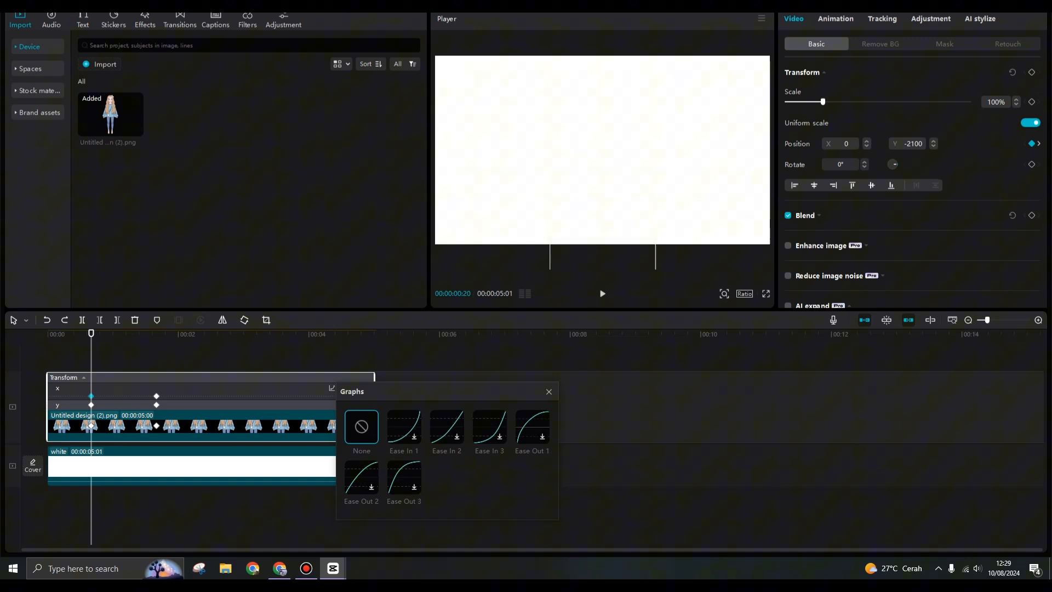
left_click(600, 293)
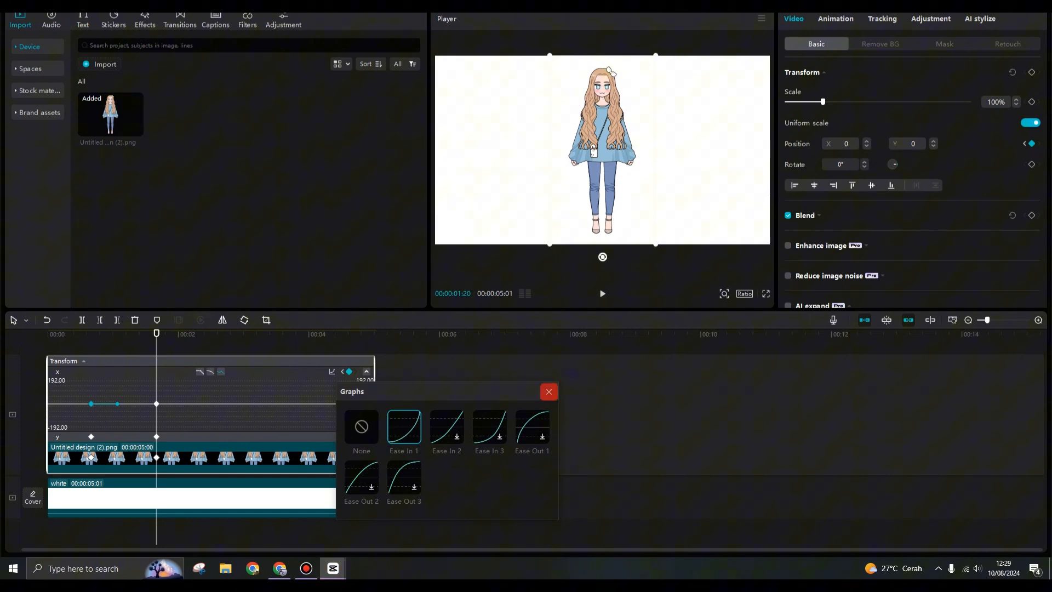
left_click(548, 392)
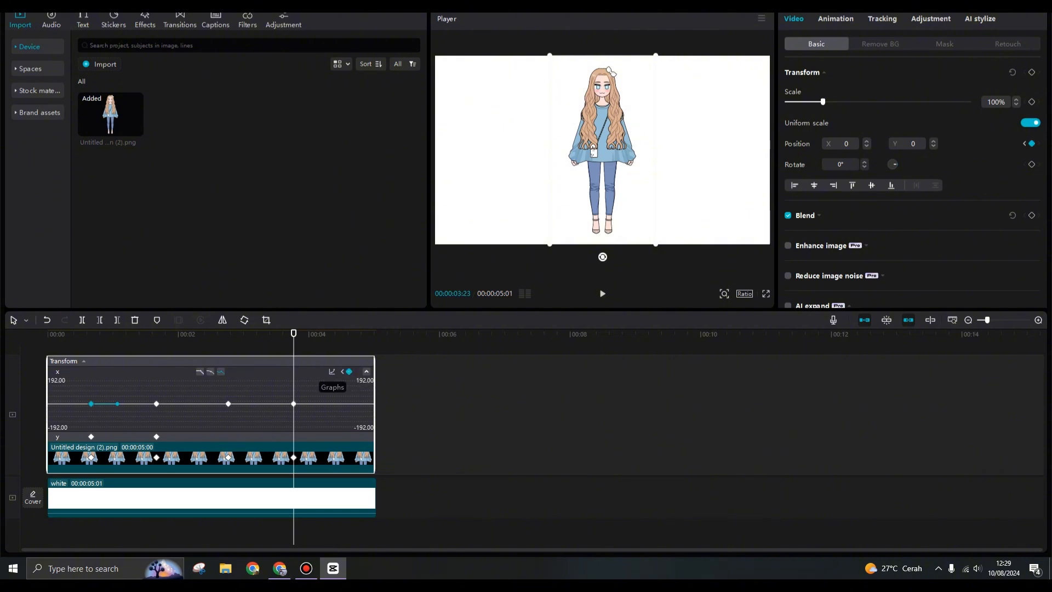
Apply the Ease Out 3 graph preset, collapse the Transform lane, and play the slide-up
left_click(332, 370)
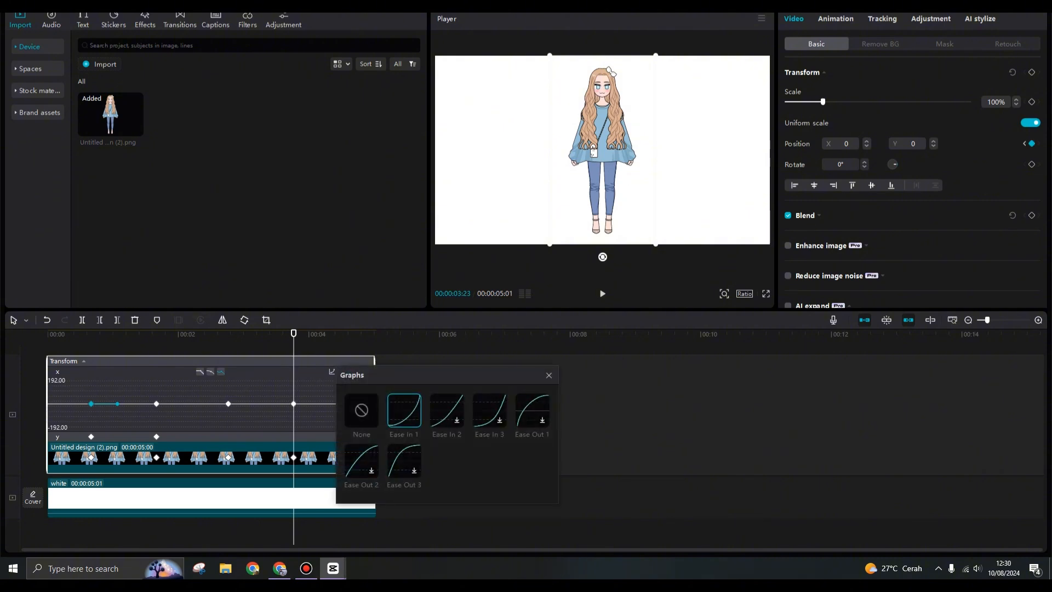
left_click(403, 461)
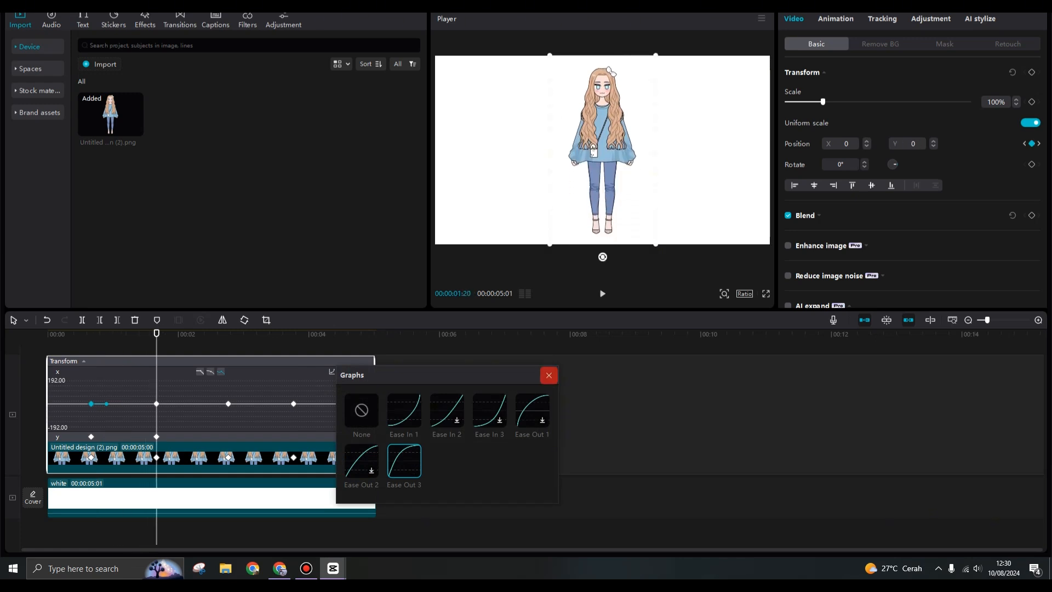
left_click(548, 374)
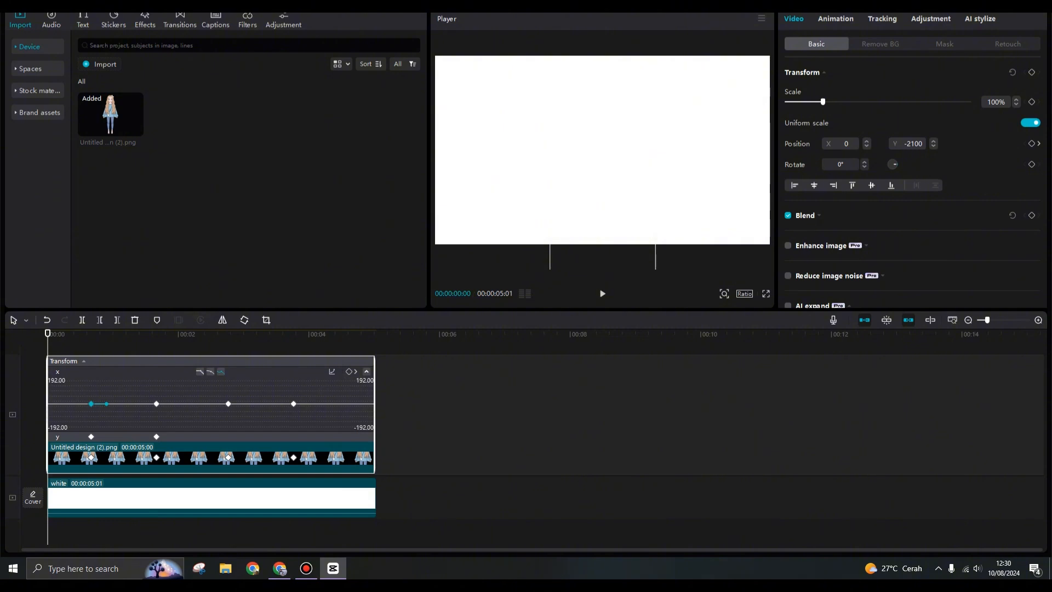
left_click(367, 371)
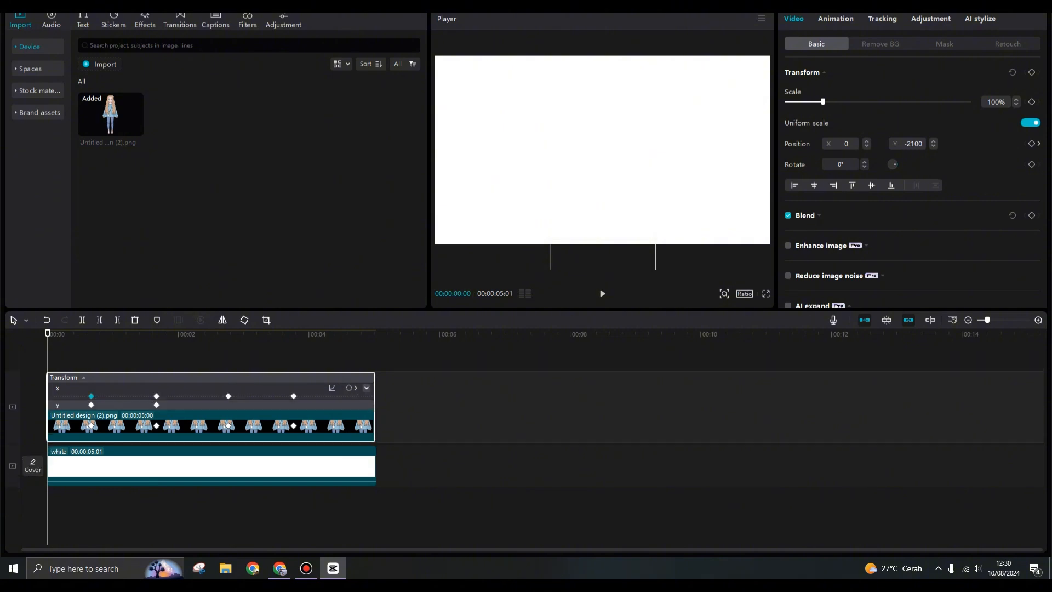
left_click(601, 293)
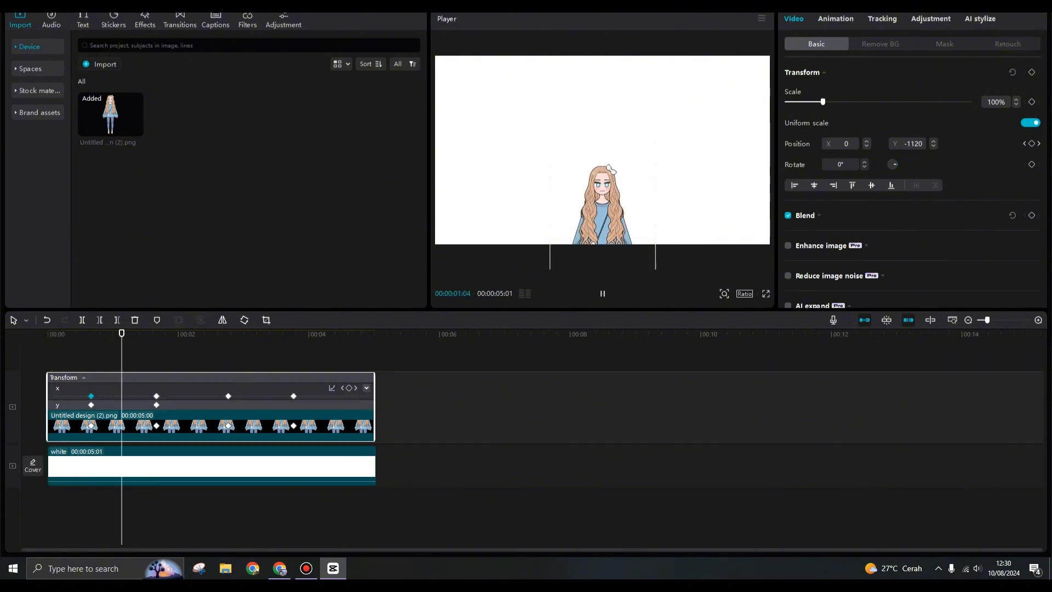